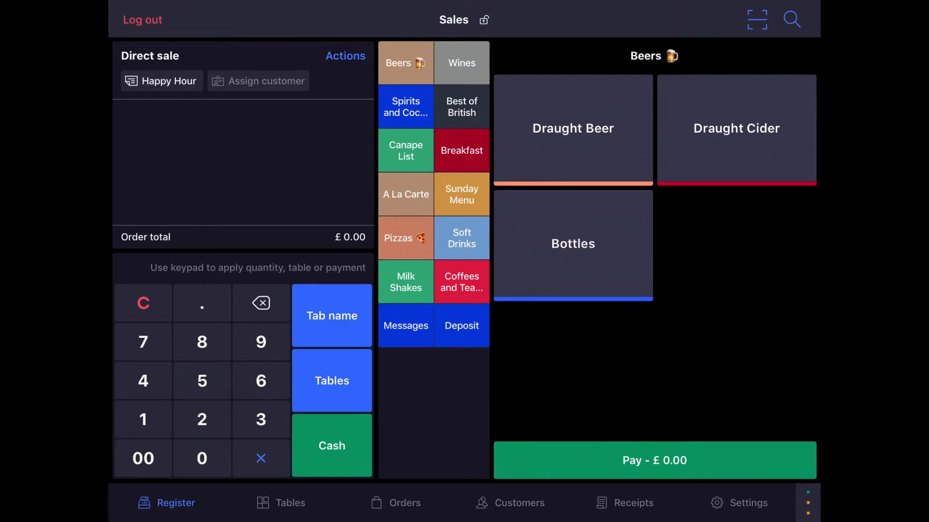
Step: Add one Salted Caramel Milk Shake from the Milk Shakes category, bringing the total to £4.00
click(406, 281)
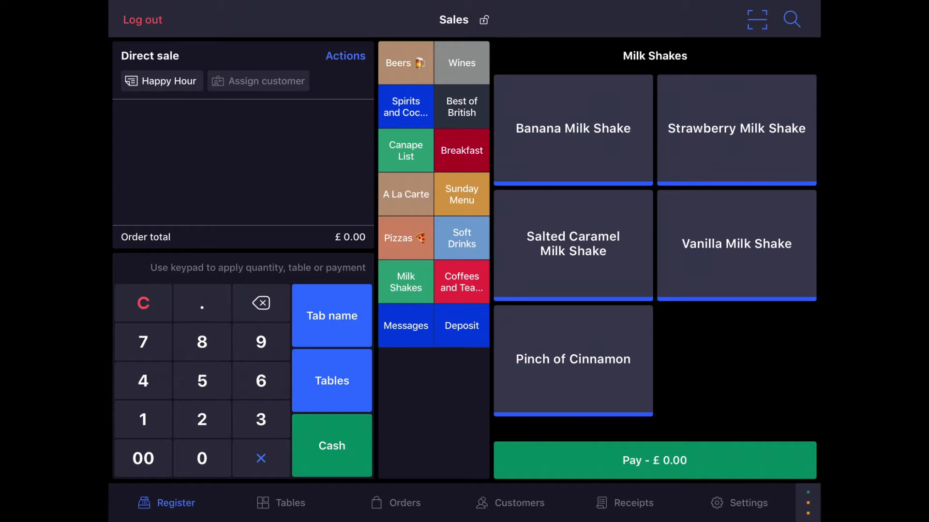
click(571, 245)
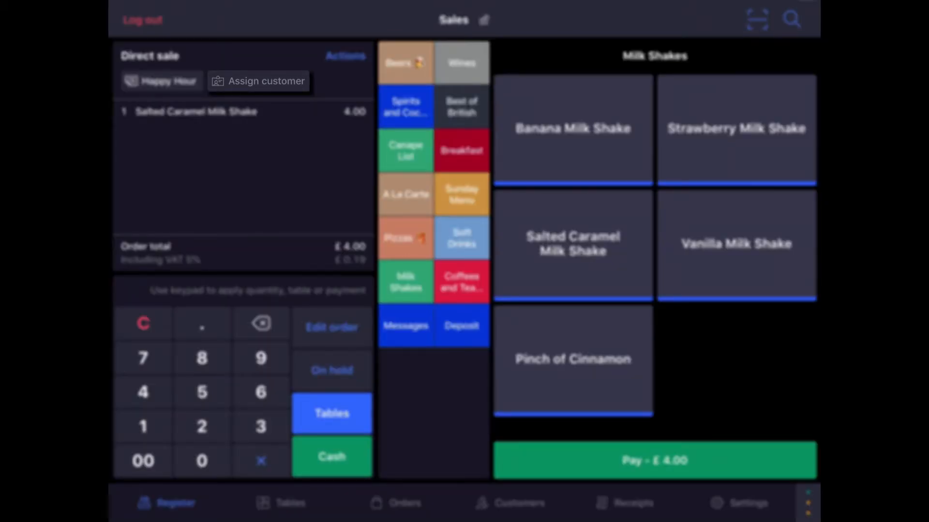
Step: Assign an existing customer to the order by searching 'avi' in the customer list
click(265, 82)
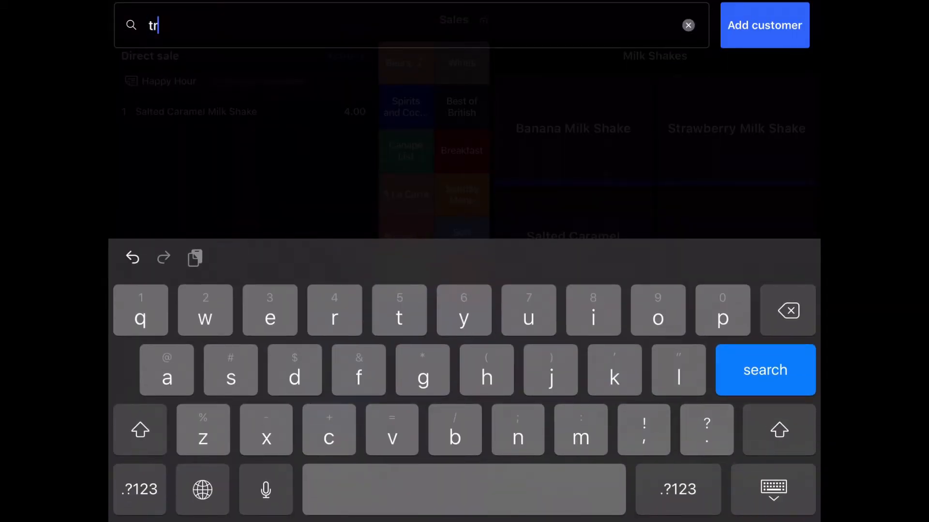
text(avi)
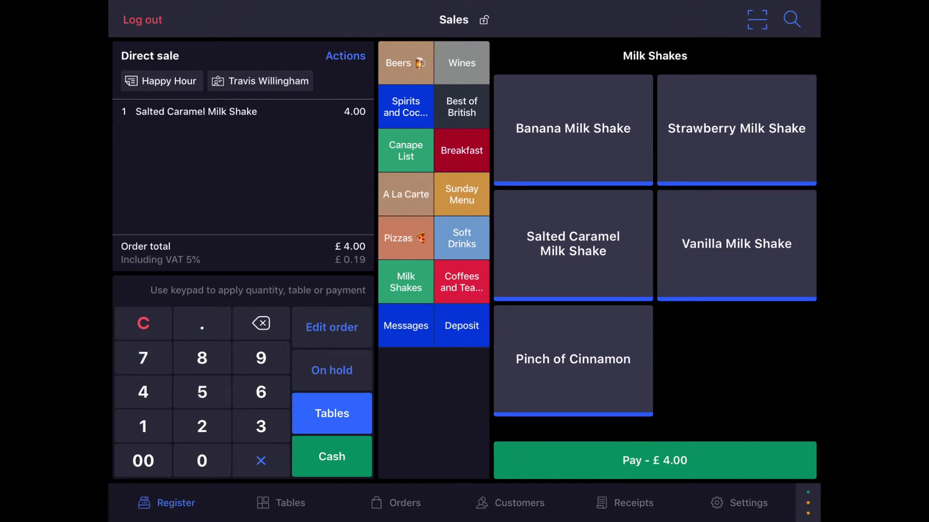
Step: Remove the assigned customer so the £4.00 milkshake order has no customer
click(260, 80)
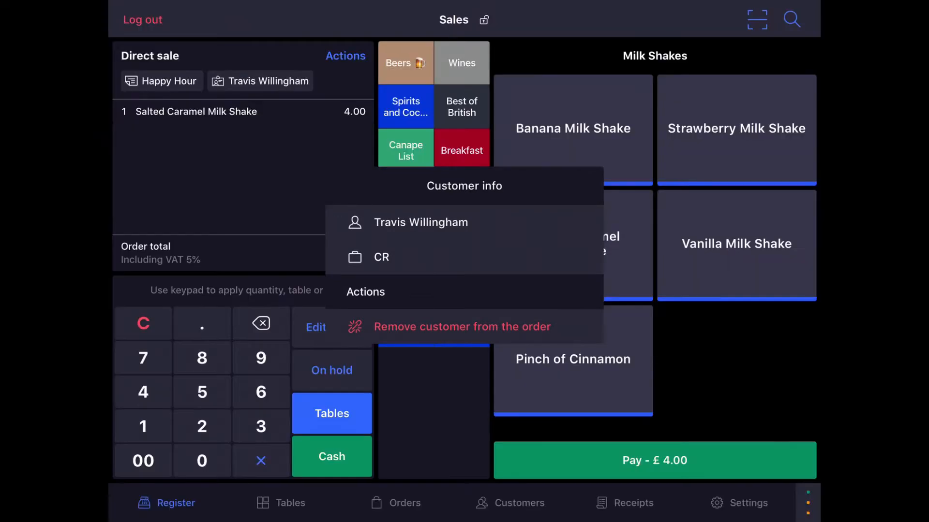
click(461, 326)
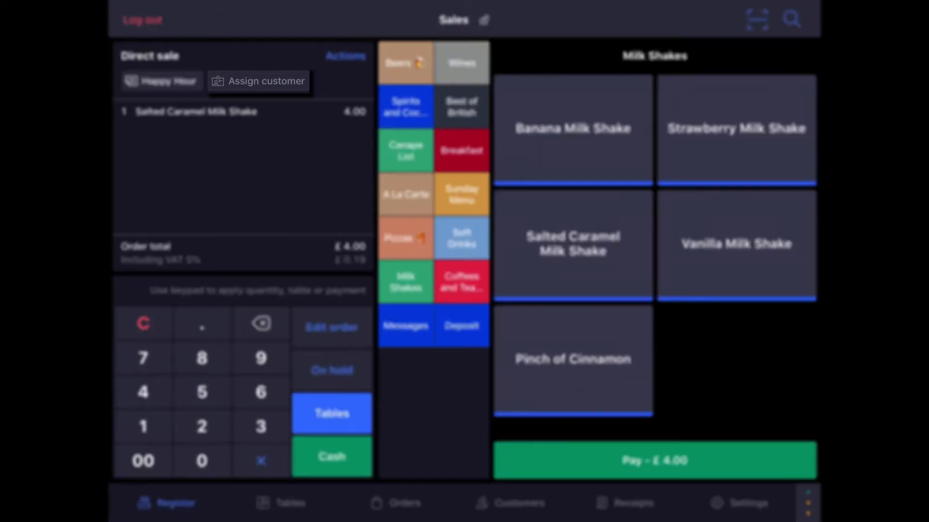
Step: Start a new customer profile from Assign customer, reaching the contact-consent notice
click(266, 81)
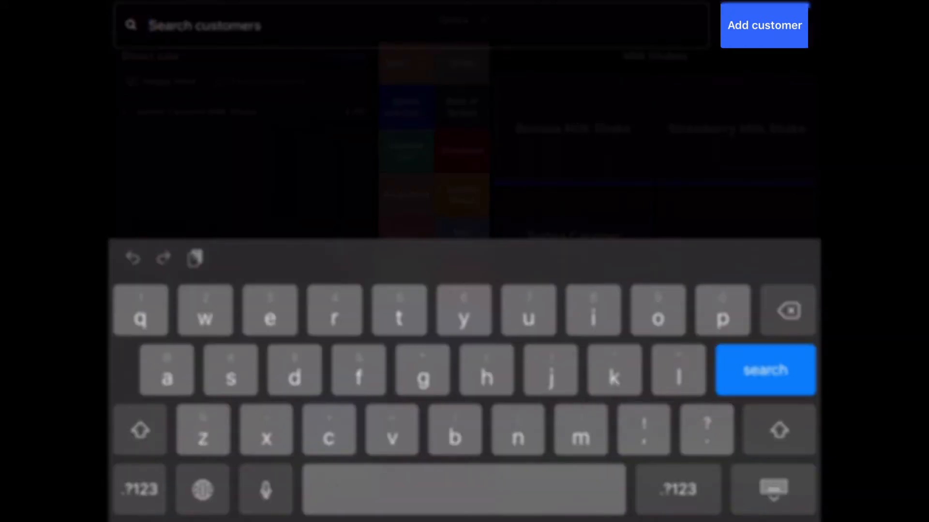
click(763, 25)
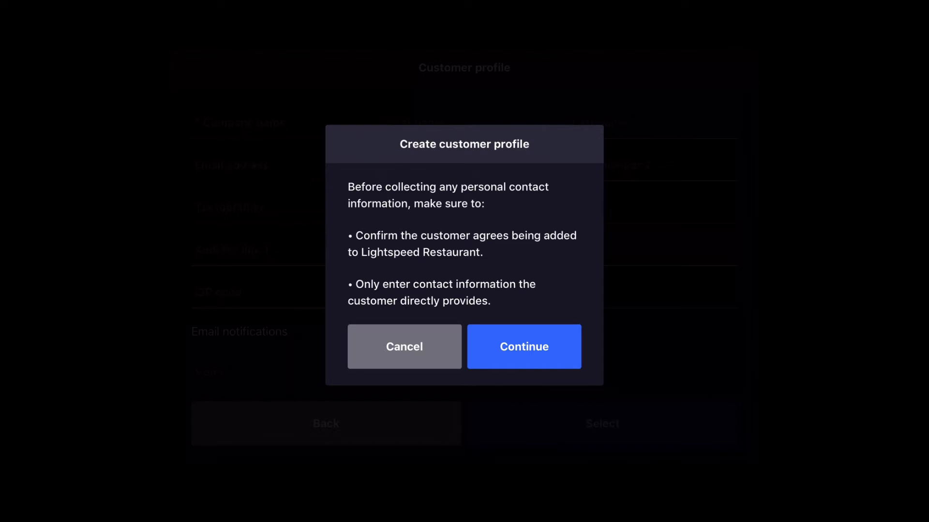
Step: Accept the consent notice and create customer 'La' 'Bailey', attaching them to the order
click(523, 346)
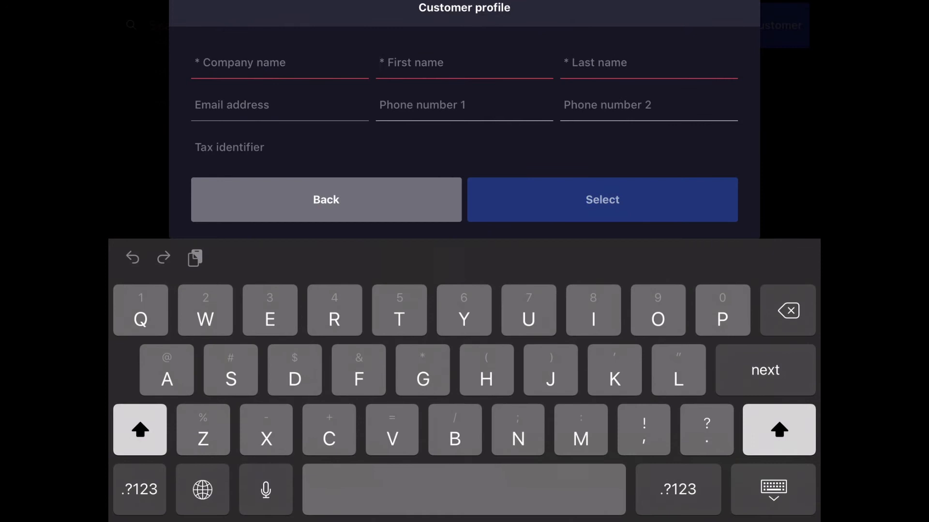
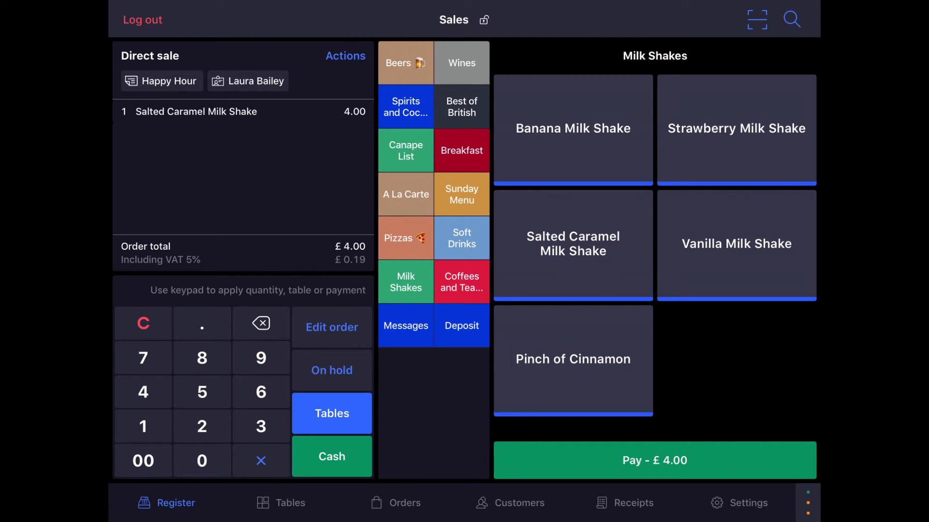
Step: Remove the new customer from the order, then find their saved profile by searching 'la'
click(253, 82)
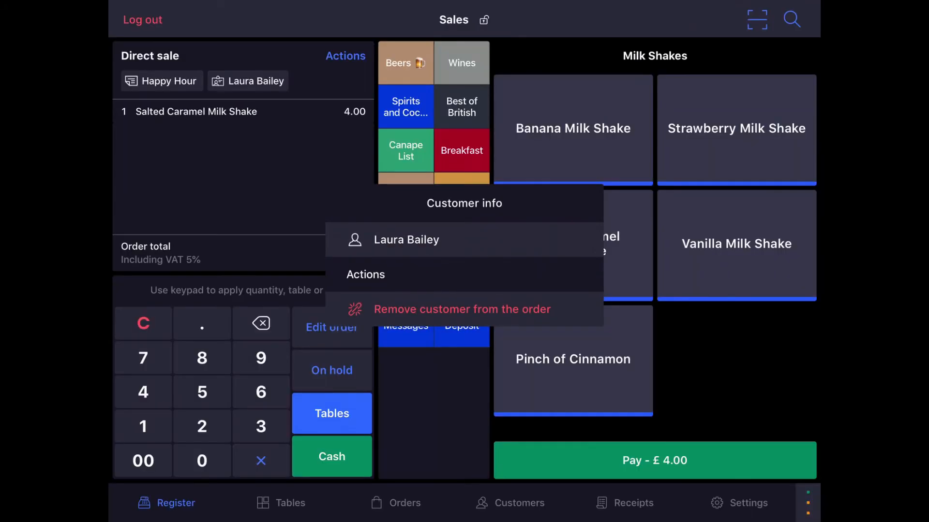
click(461, 310)
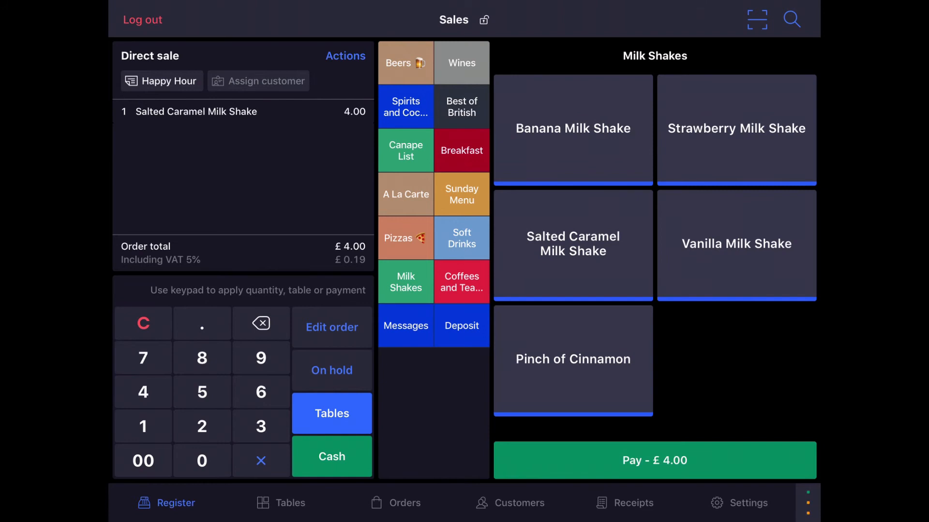
click(259, 81)
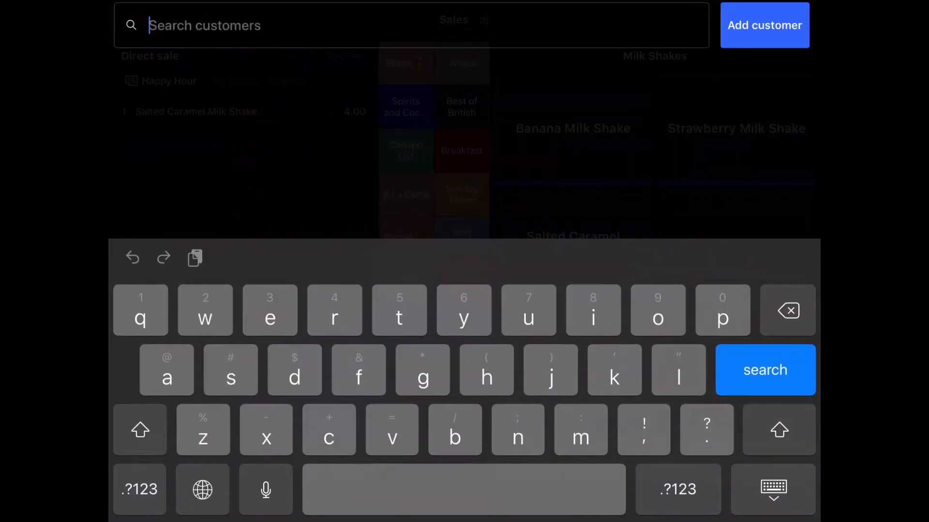
text(laur)
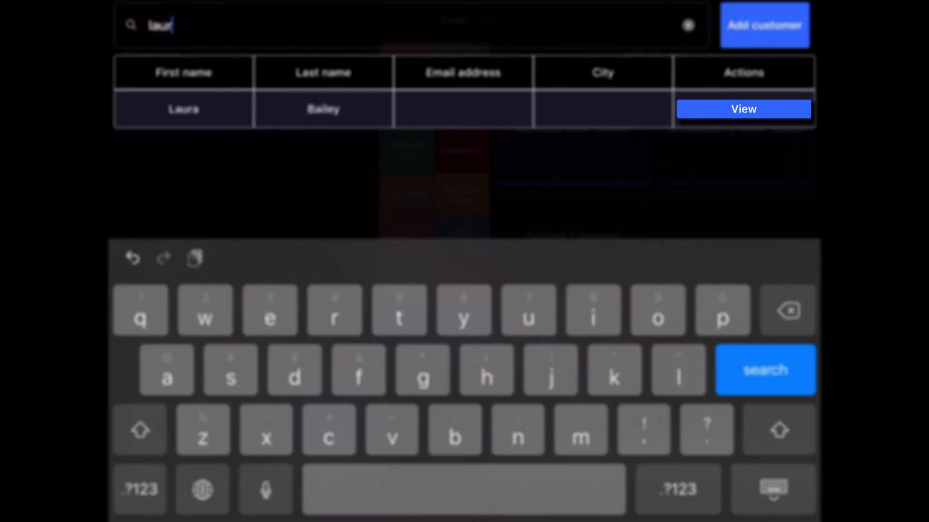
click(743, 109)
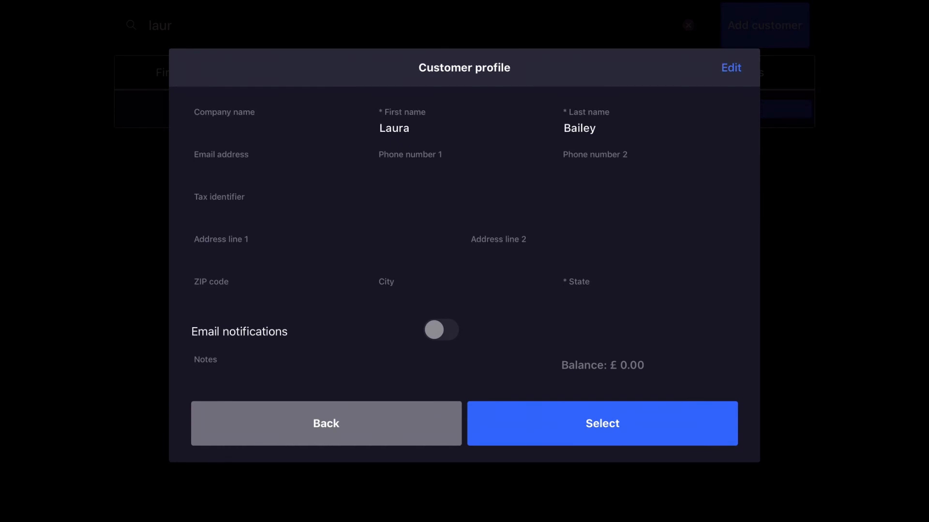
click(731, 67)
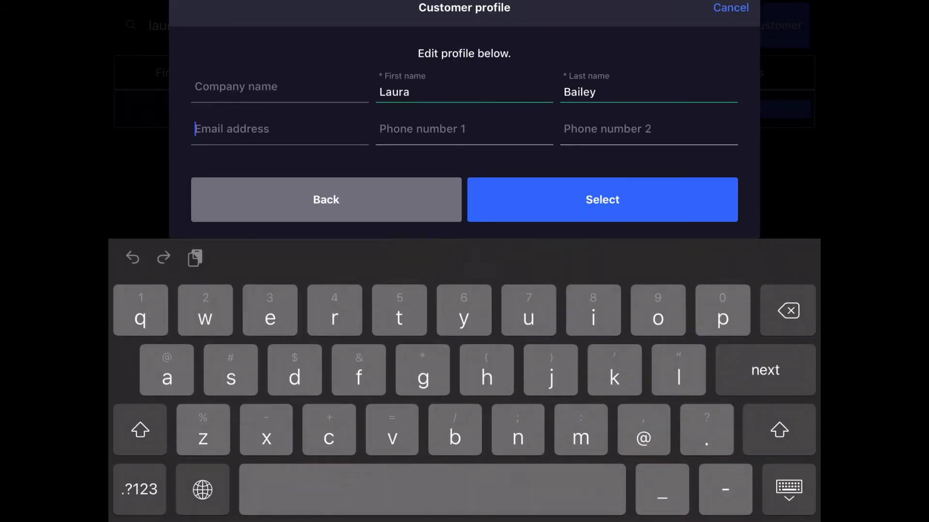
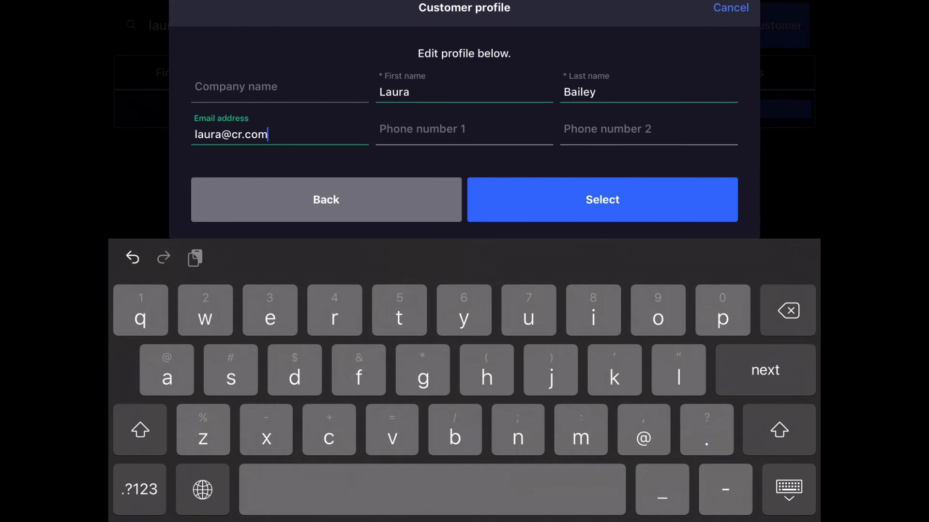
click(602, 199)
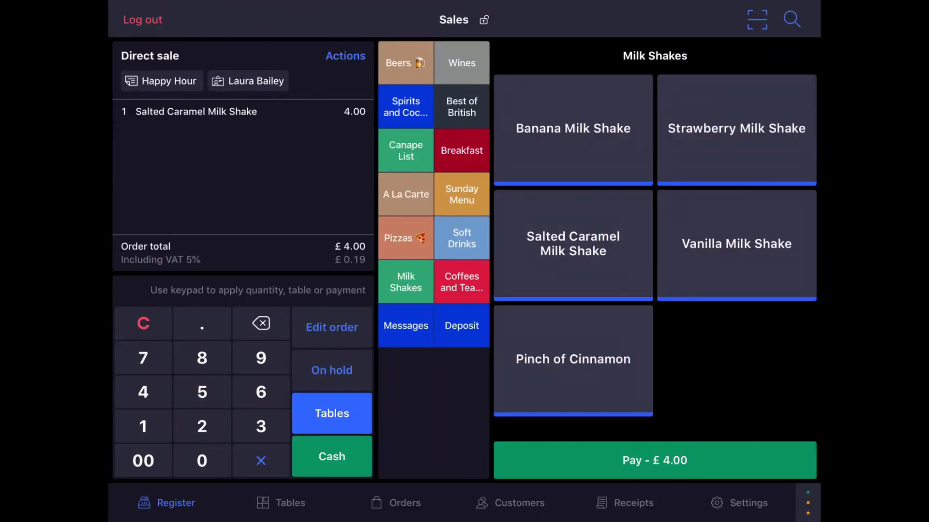
click(253, 81)
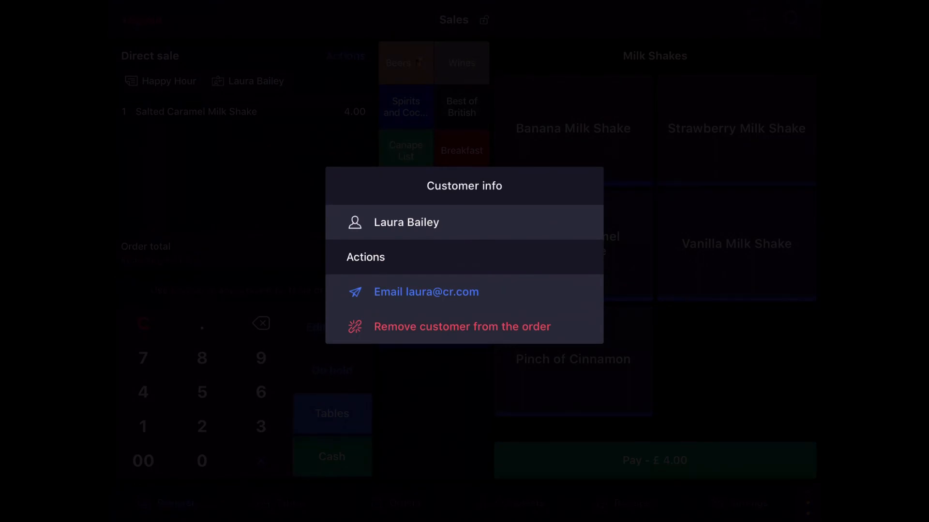